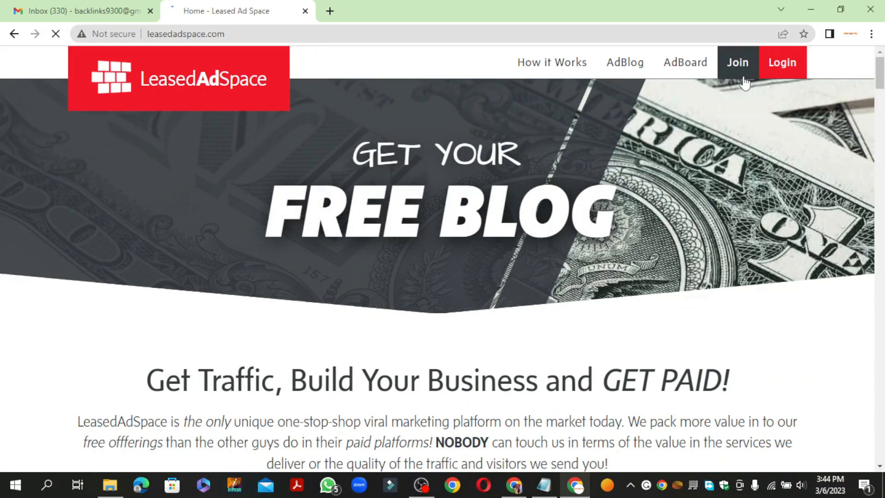
pyautogui.click(737, 63)
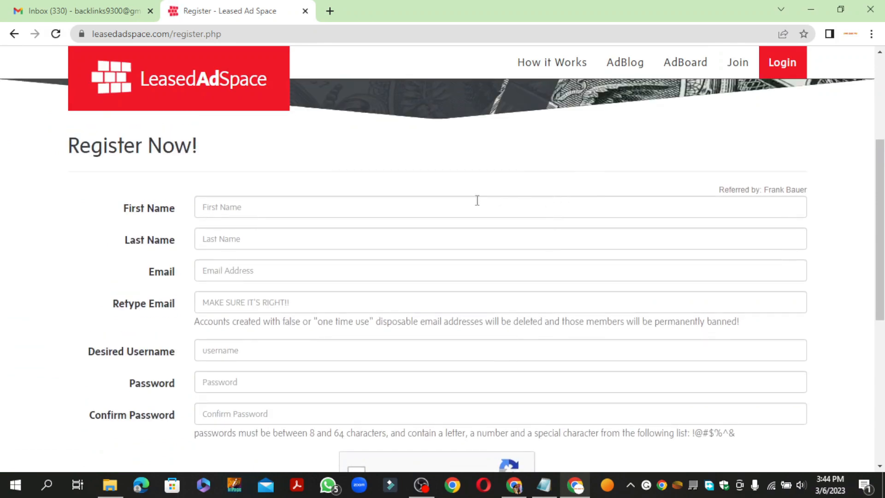
pyautogui.write('Game Guide')
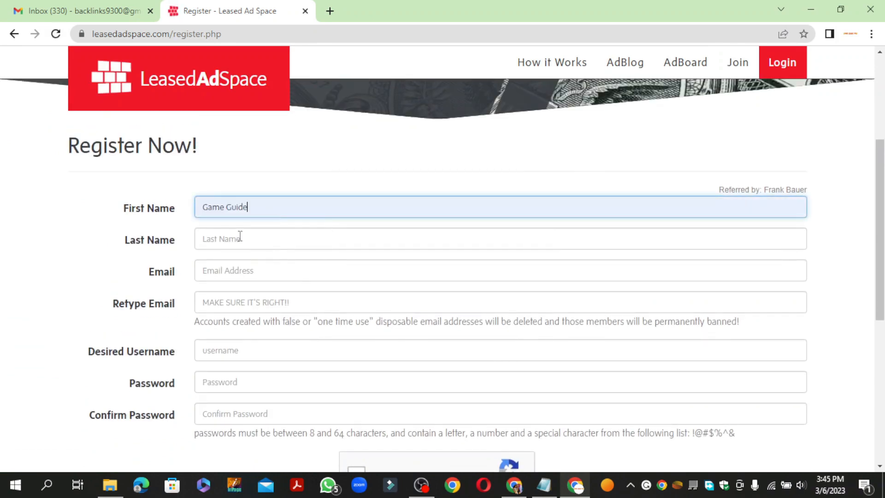
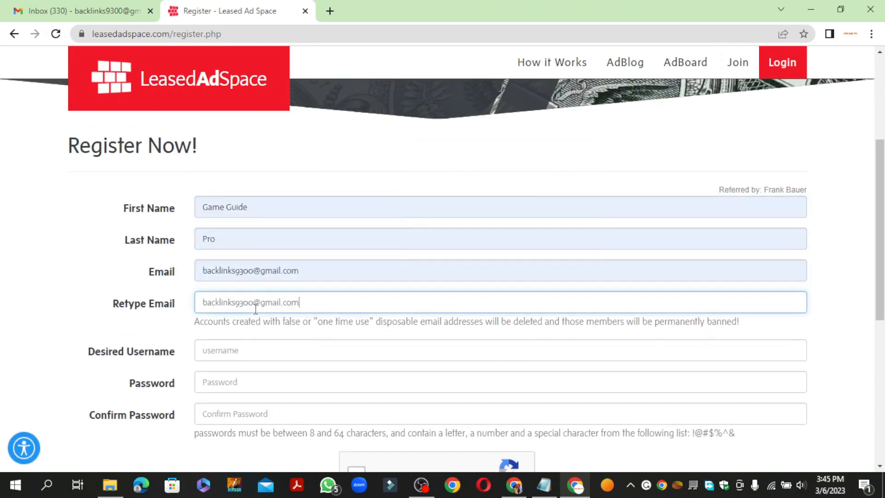
pyautogui.click(499, 317)
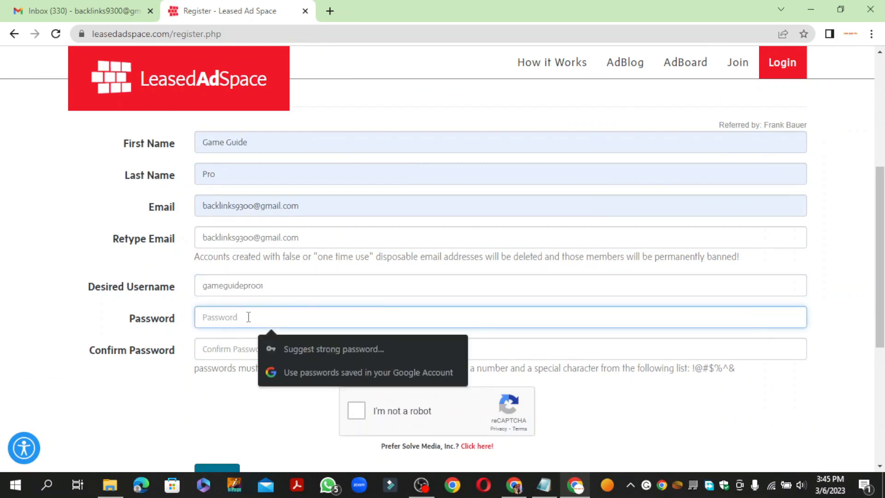
pyautogui.write('••••••••••')
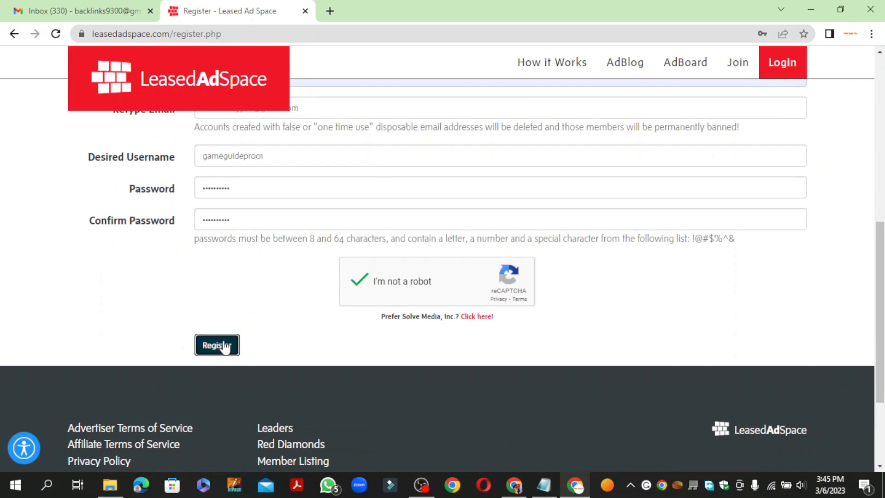
pyautogui.click(216, 345)
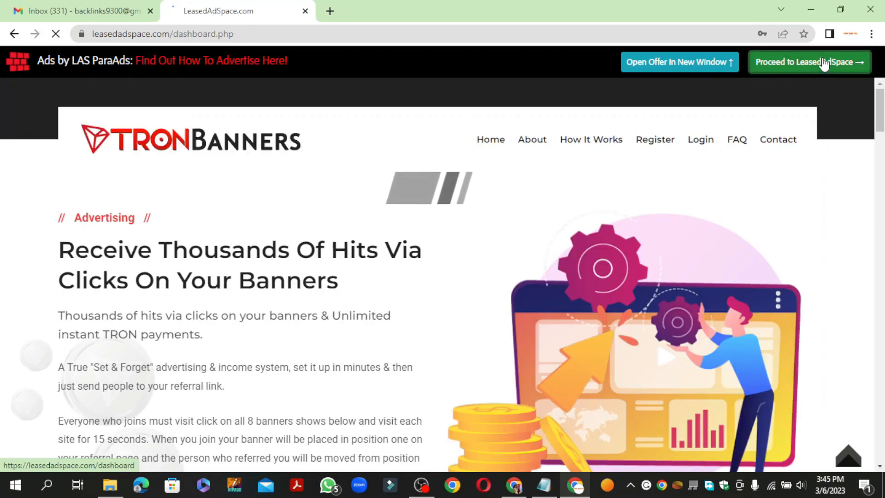
# - Skip the sponsor ad to the unconfirmed-email dashboard, then go to the Gmail inbox
pyautogui.click(809, 62)
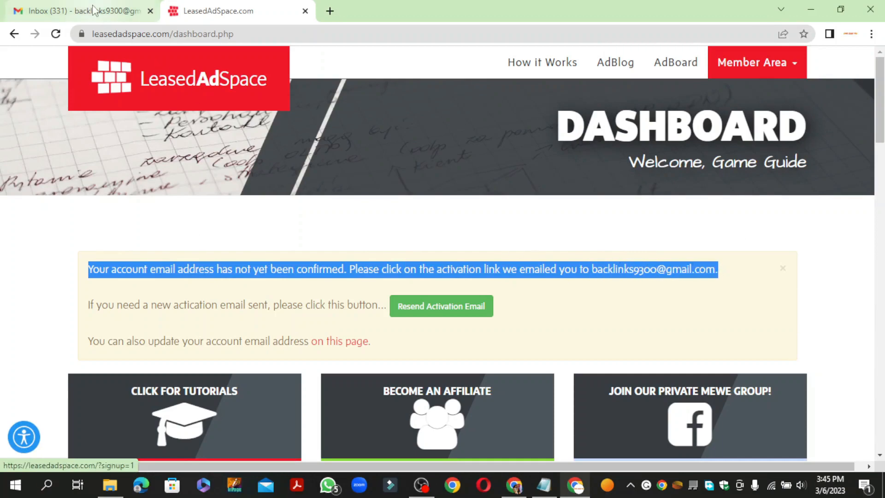
pyautogui.click(79, 11)
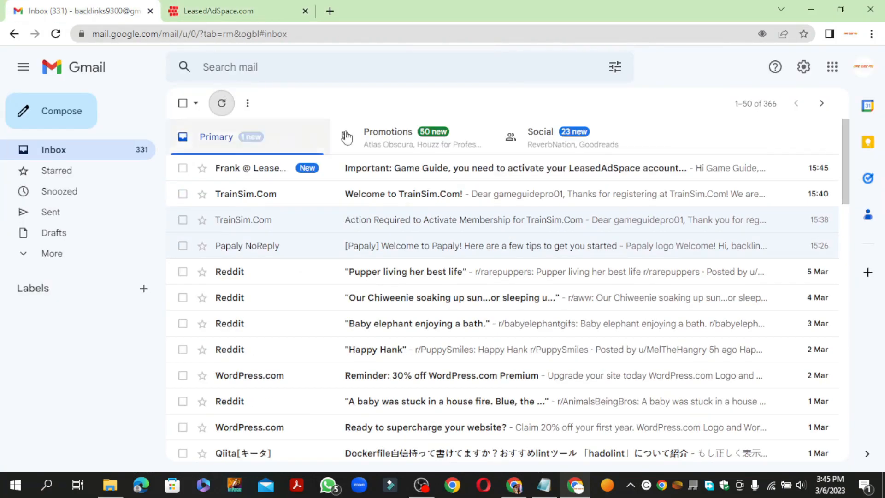
# - Open the LeasedAdSpace activation email and follow its activate.php link
pyautogui.click(508, 168)
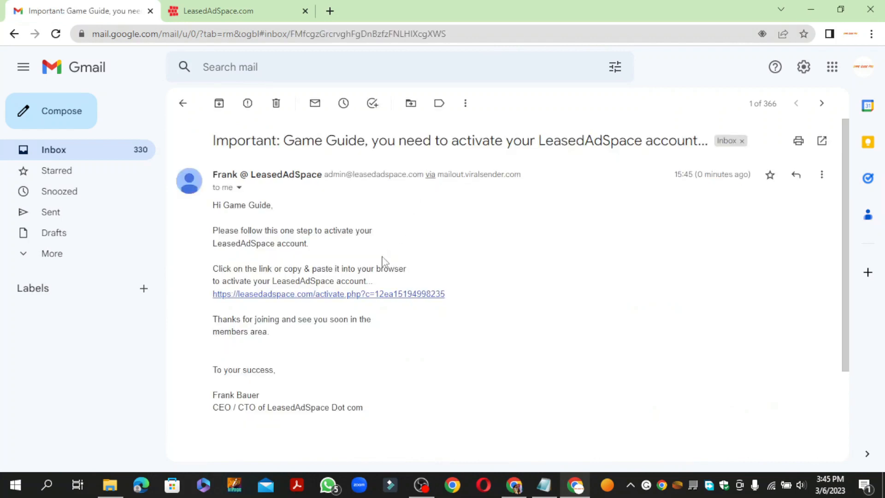
pyautogui.click(328, 294)
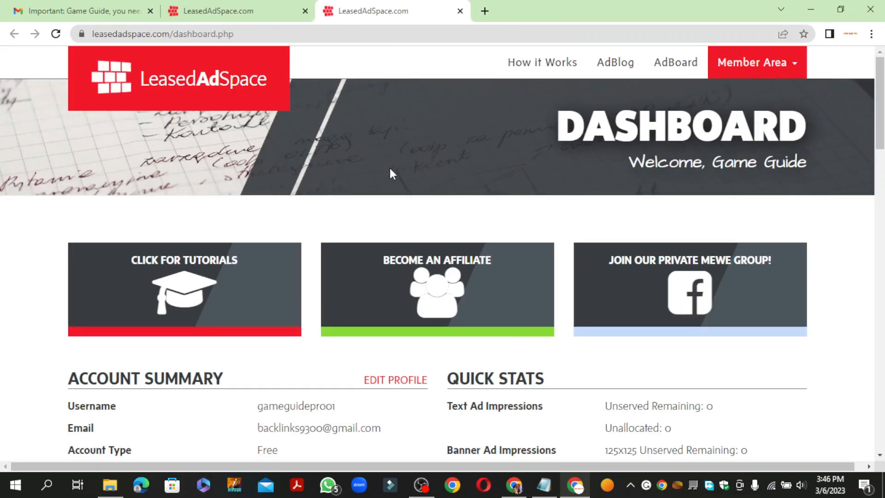
# - Scroll to Account Summary and open EDIT PROFILE
pyautogui.scroll(-3)
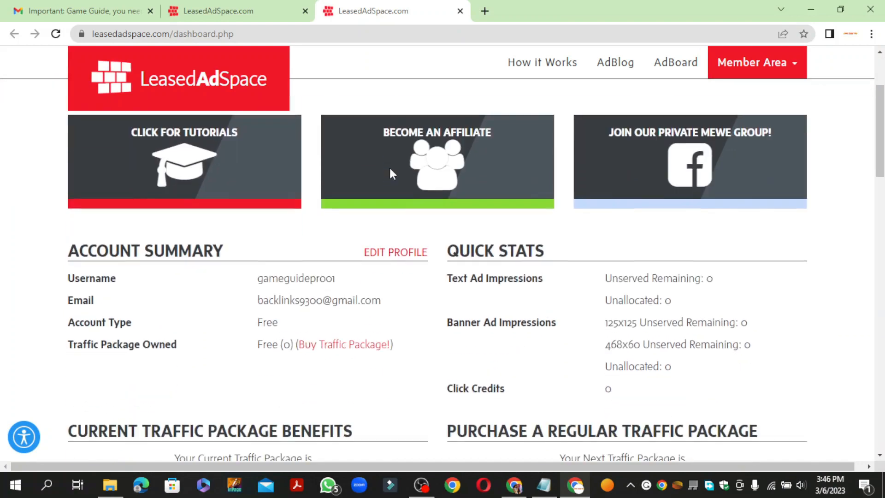
pyautogui.scroll(-3)
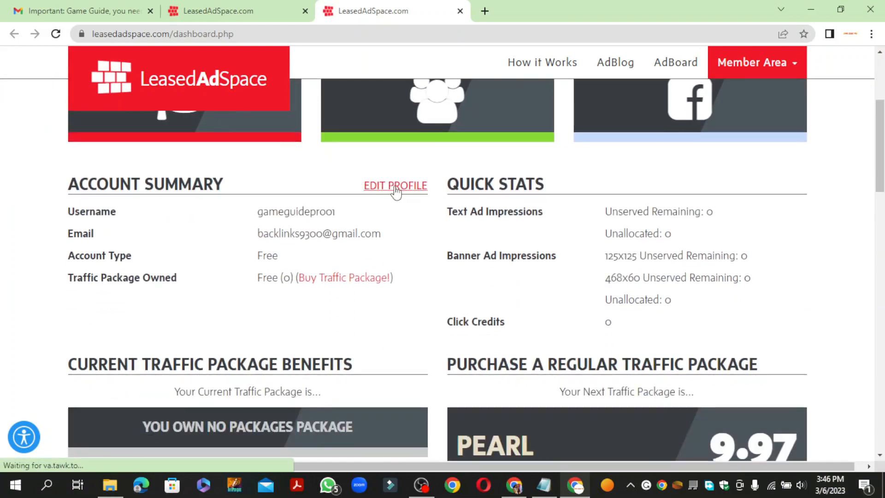
pyautogui.click(395, 186)
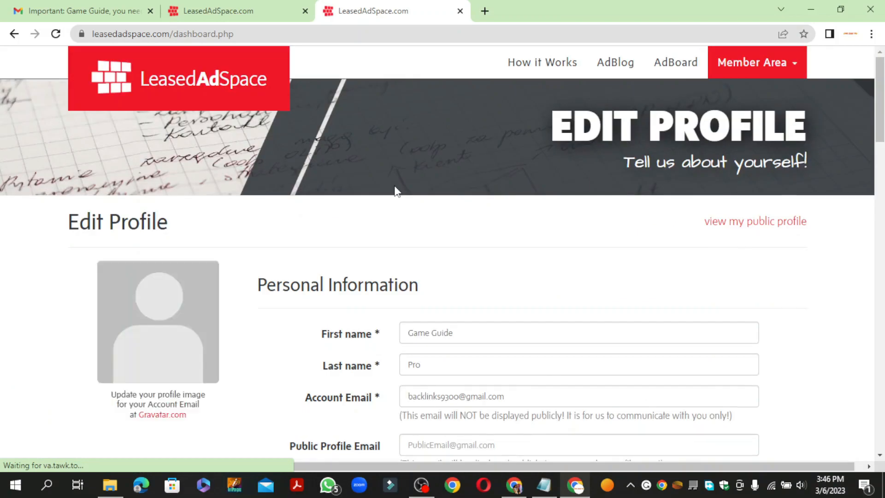
# - Enter 1234 in the profile form and select the location text in the notes
pyautogui.scroll(-3)
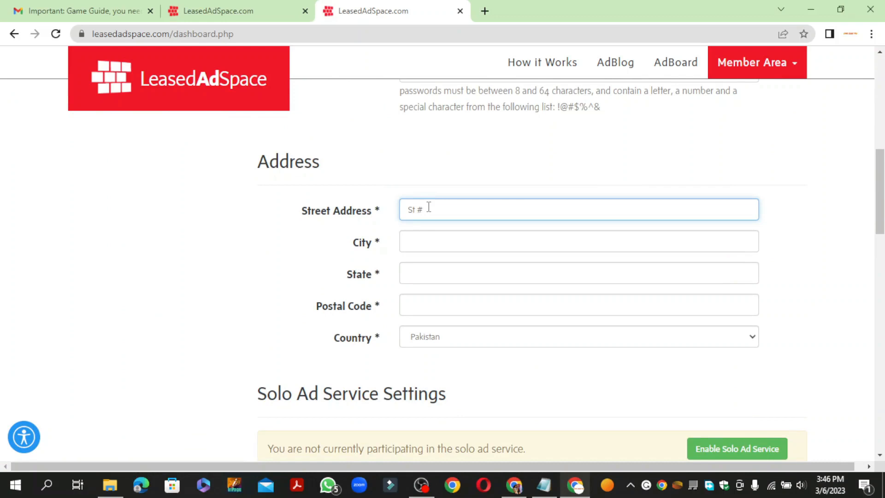
pyautogui.write('1234')
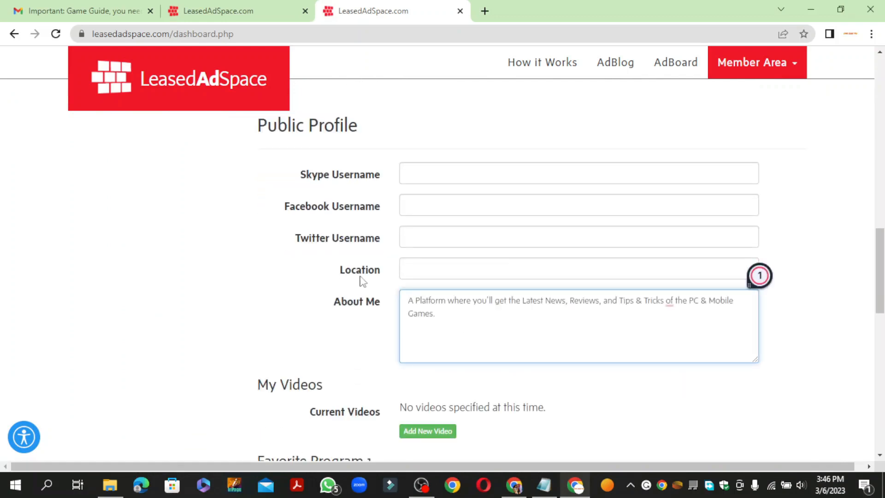
pyautogui.scroll(-3)
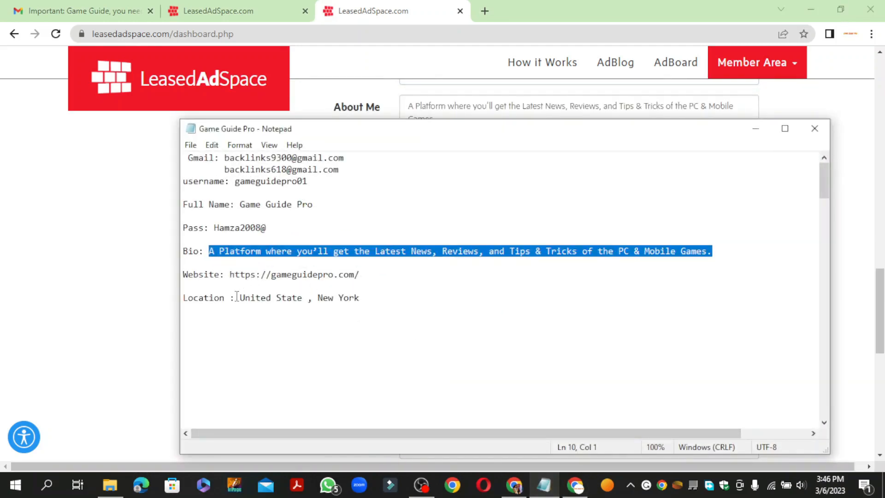
pyautogui.doubleClick(271, 297)
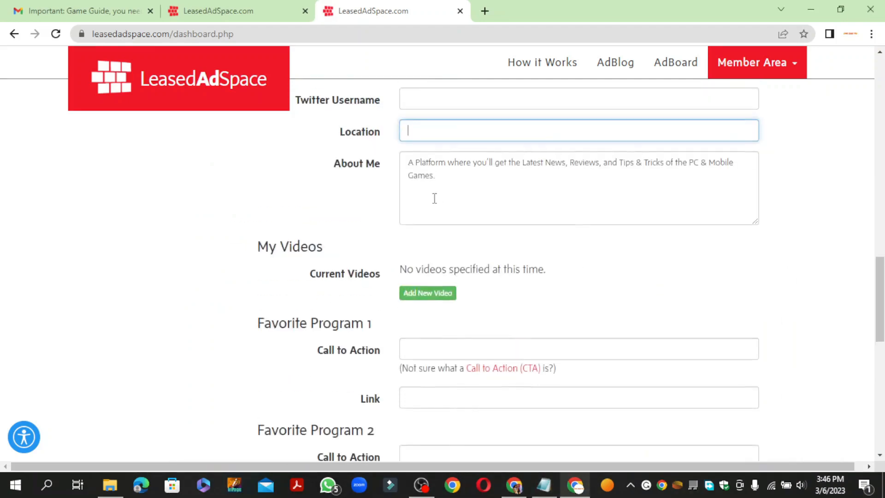
pyautogui.scroll(-3)
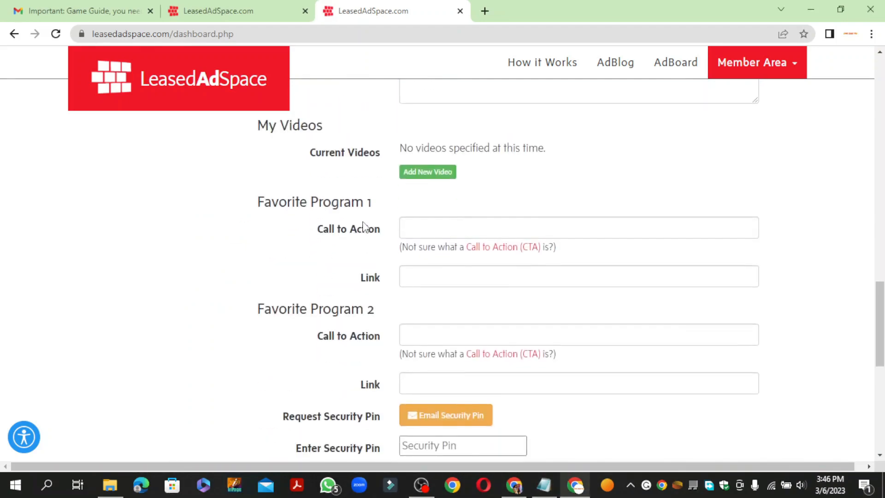
pyautogui.scroll(-3)
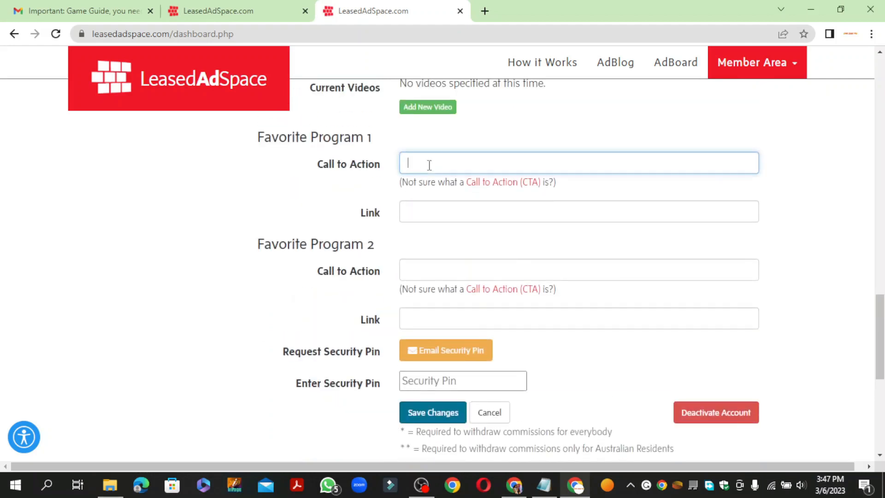
pyautogui.write('https://gameguidepro.com/')
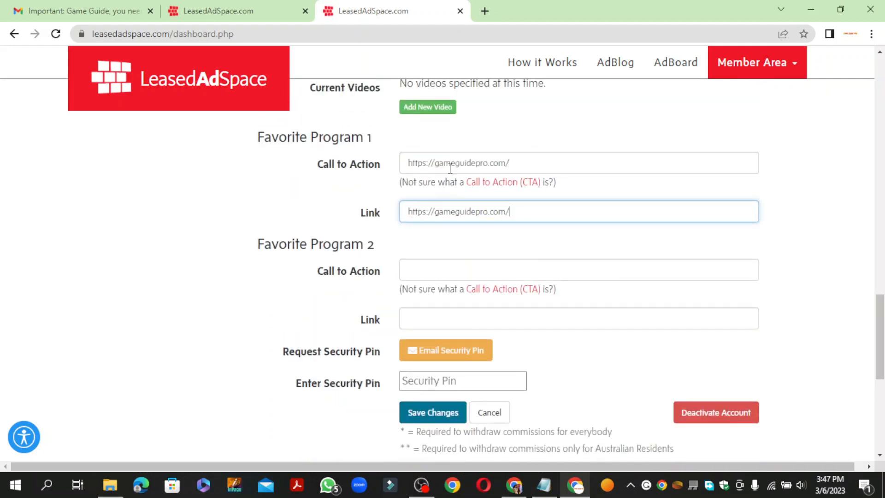
pyautogui.doubleClick(472, 164)
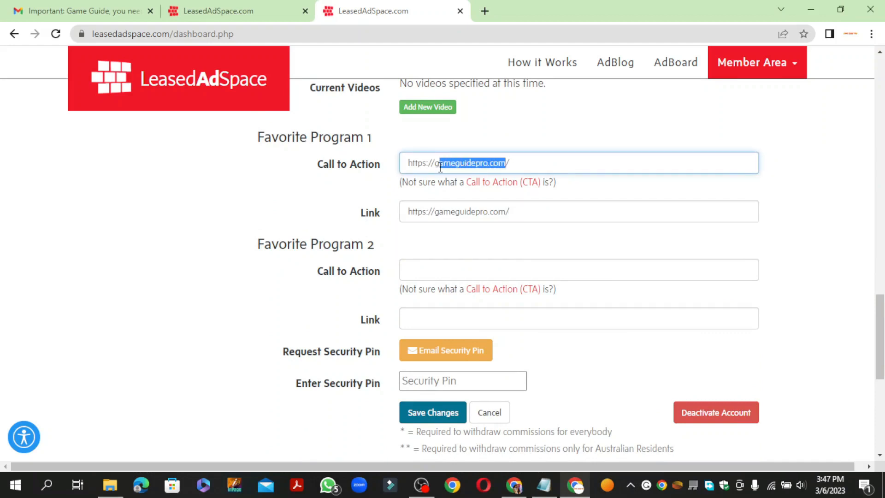
pyautogui.write('gameguidepro.com')
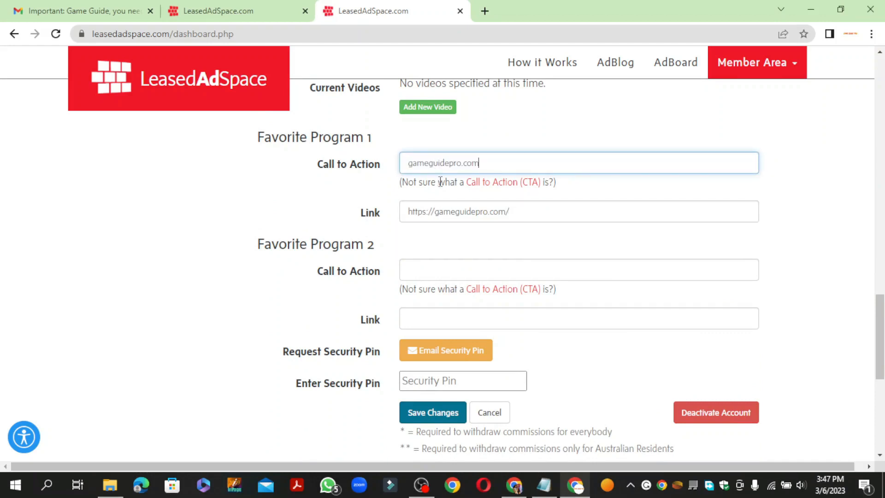
pyautogui.scroll(-3)
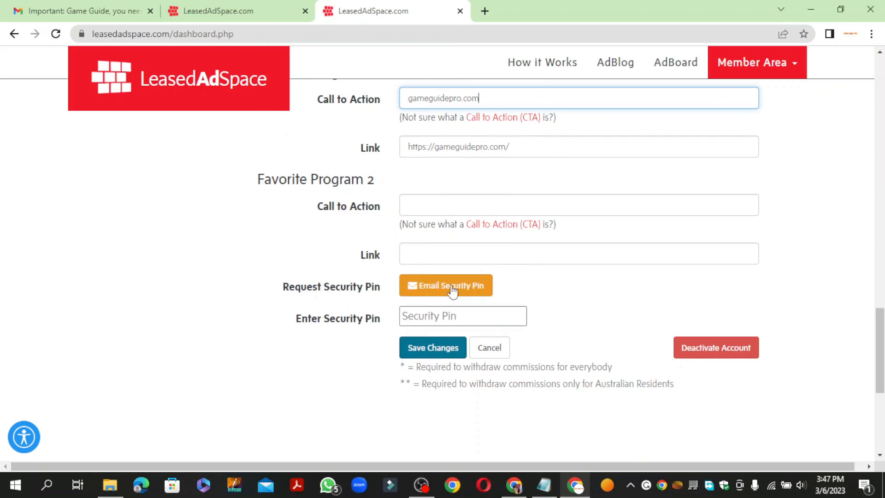
pyautogui.click(445, 285)
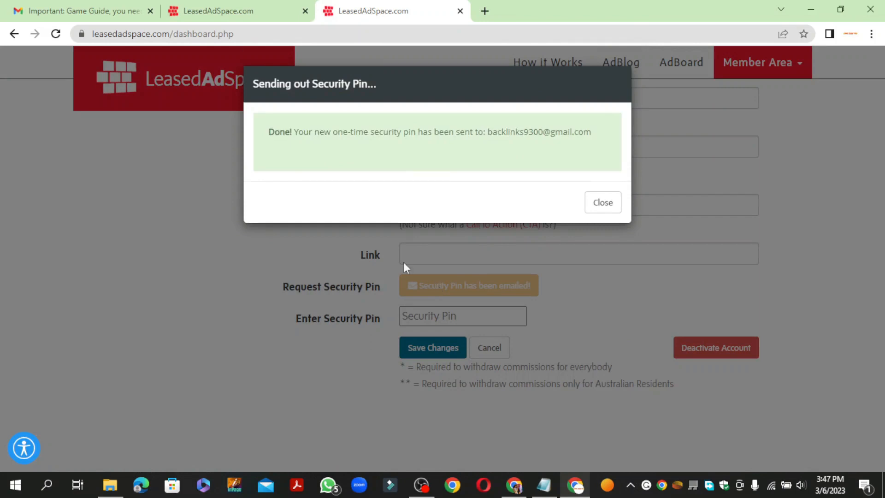
pyautogui.moveTo(293, 131); pyautogui.dragTo(525, 131)
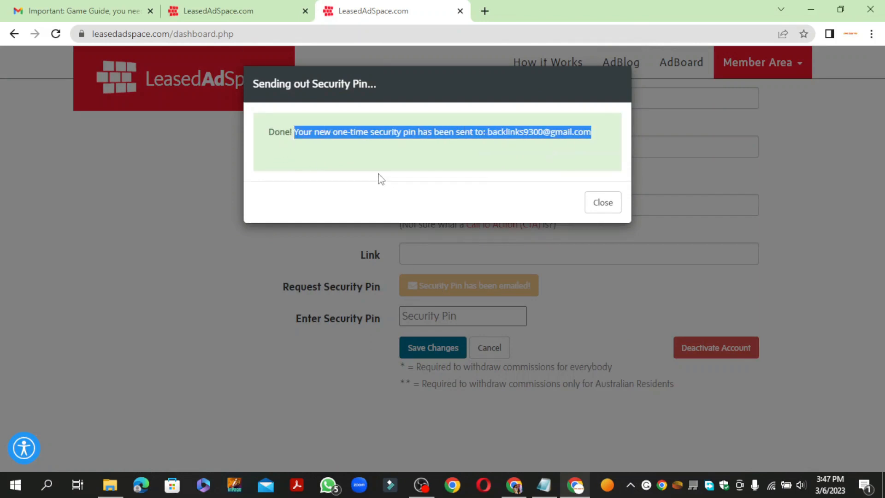
pyautogui.click(82, 10)
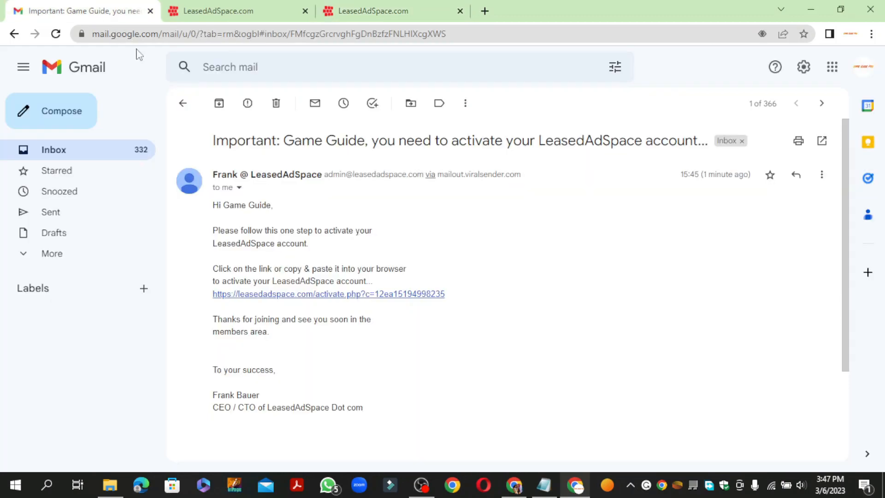
pyautogui.click(183, 103)
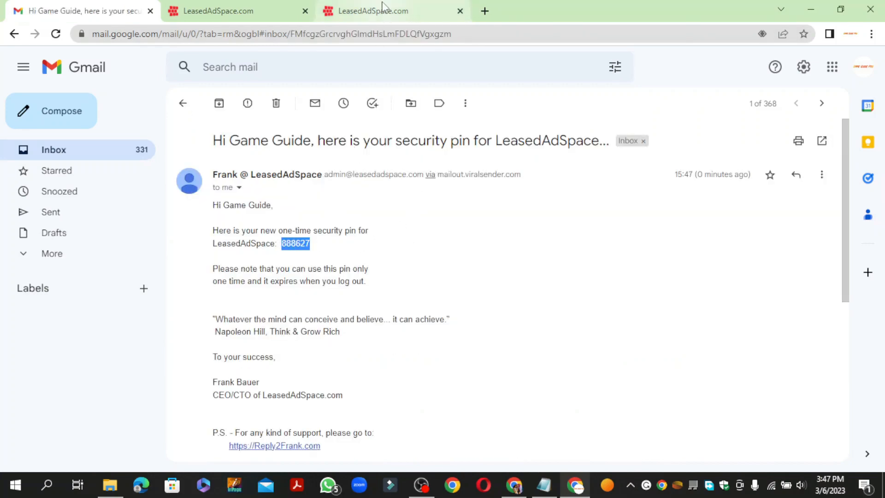
pyautogui.click(371, 11)
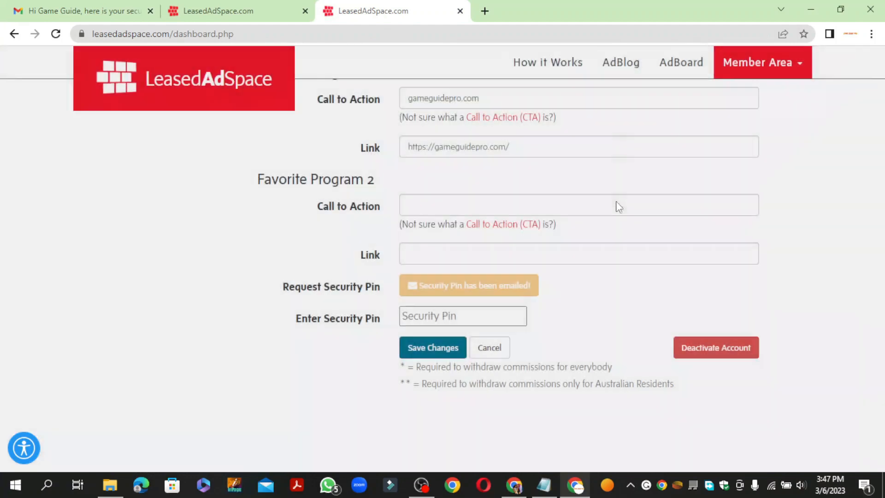
pyautogui.click(462, 315)
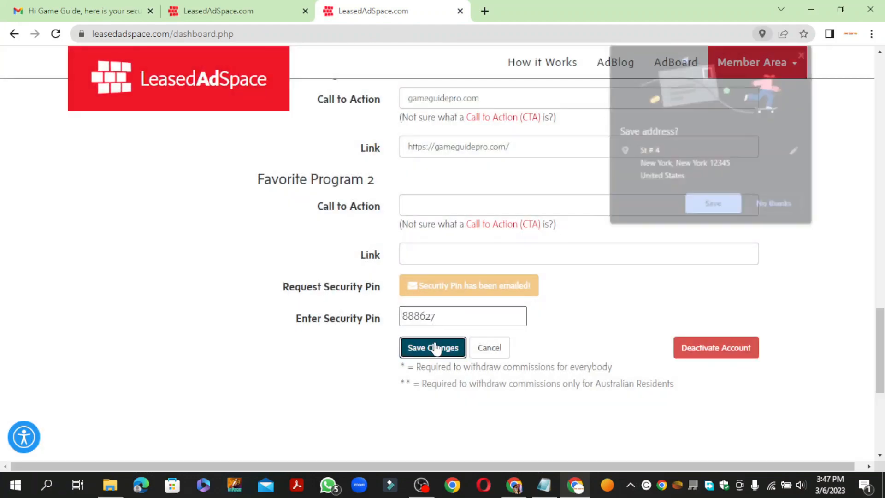
pyautogui.click(432, 347)
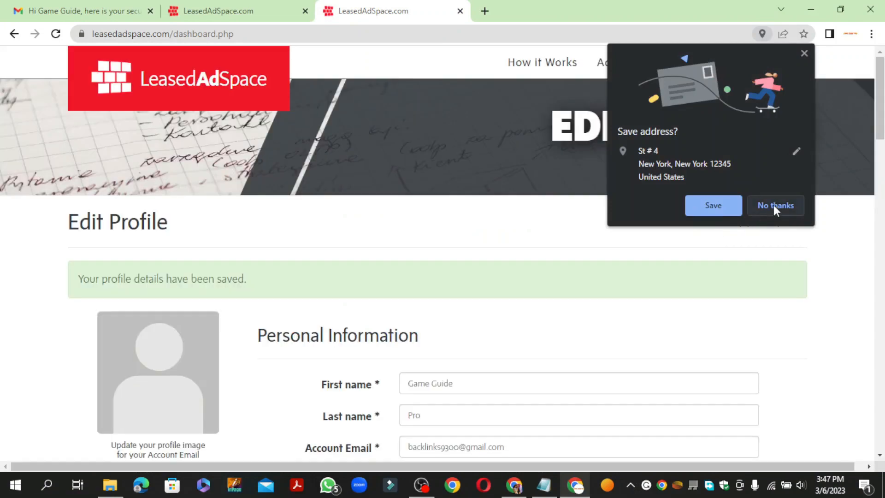
pyautogui.click(774, 204)
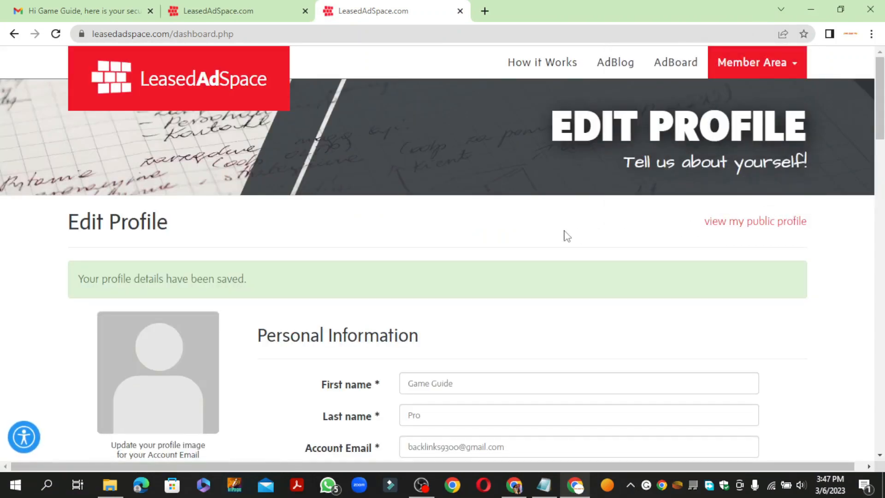
pyautogui.scroll(-3)
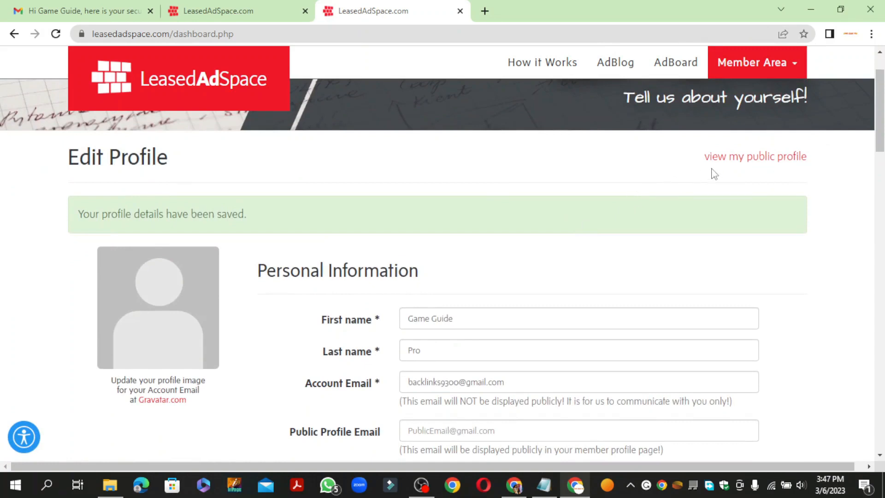
pyautogui.moveTo(755, 156)
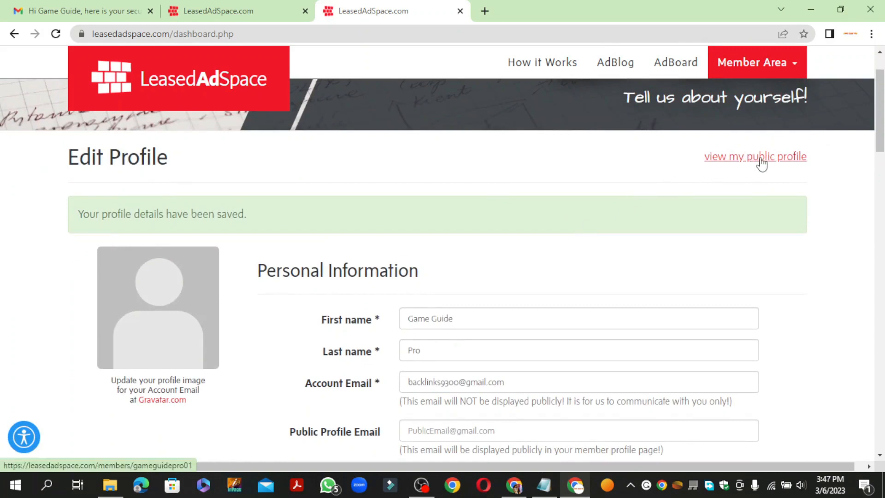
# - Open gameguidepro01's public profile and scroll through its About Me bio
pyautogui.click(755, 156)
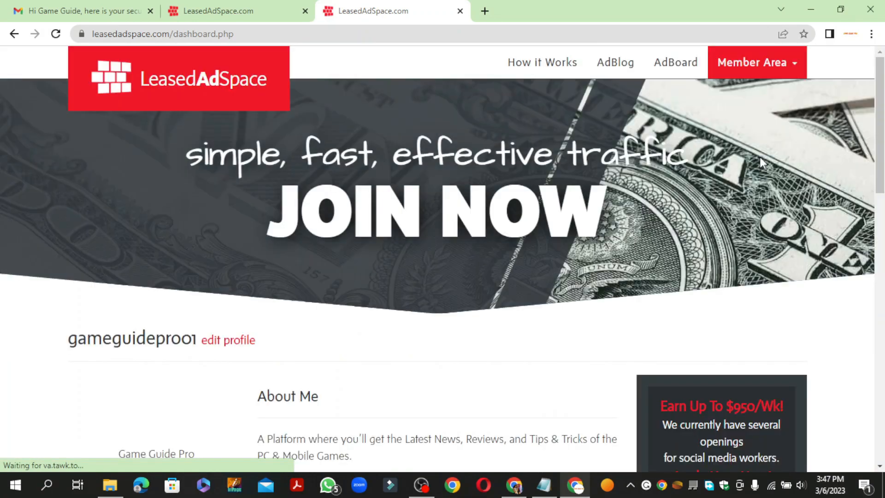
pyautogui.scroll(-3)
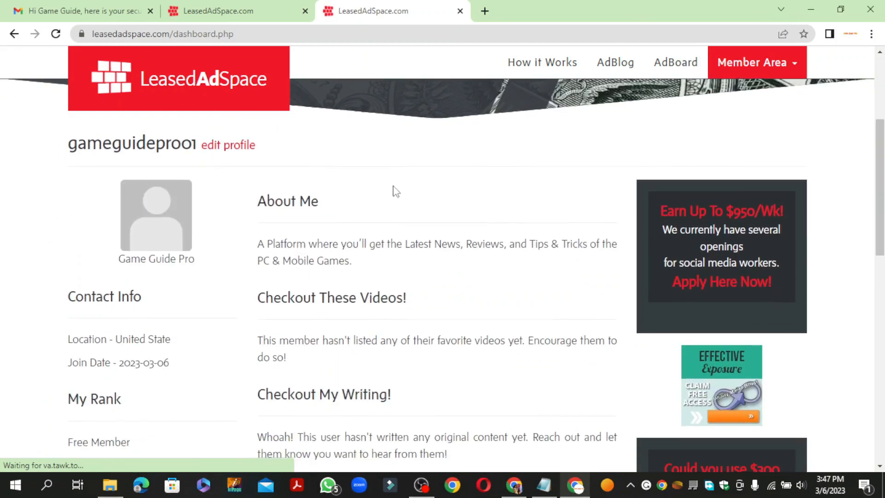
pyautogui.scroll(-3)
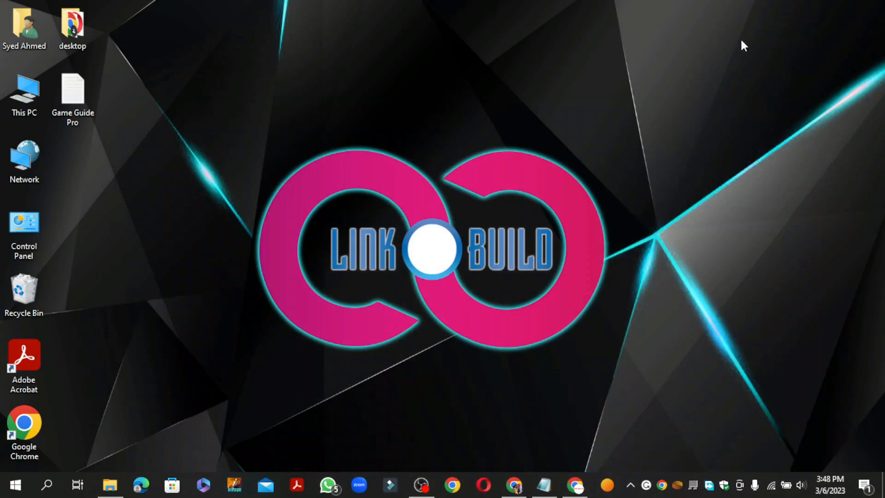
pyautogui.moveTo(446, 131)
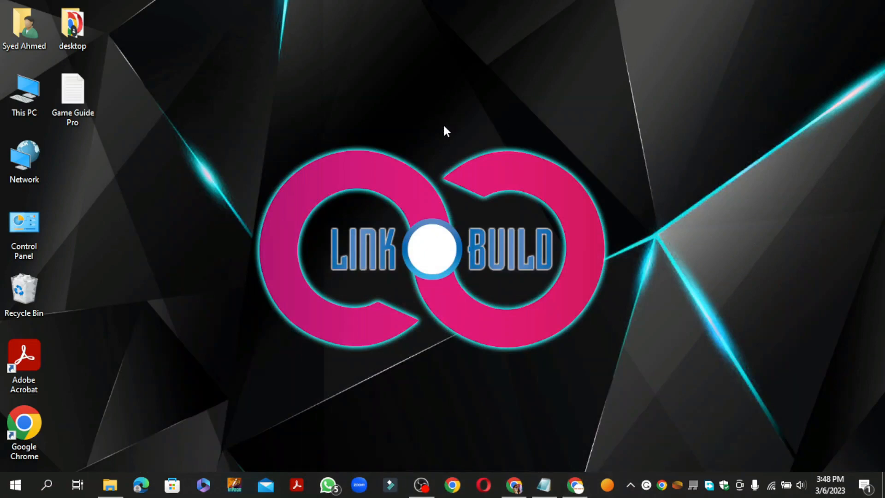